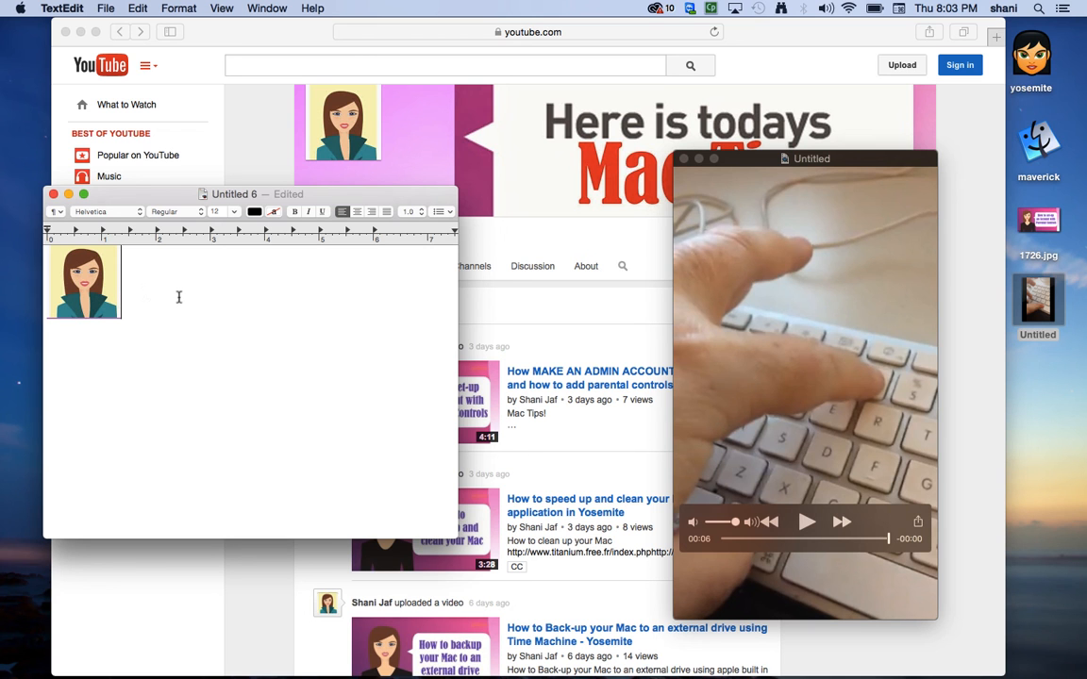
mouse_move(294, 68)
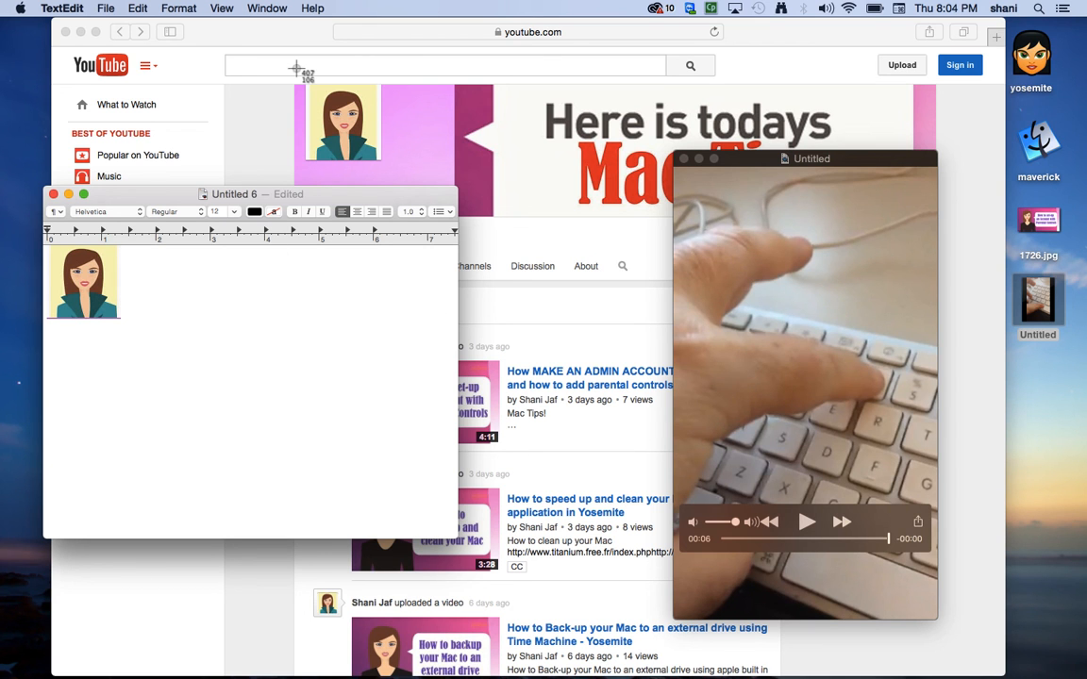